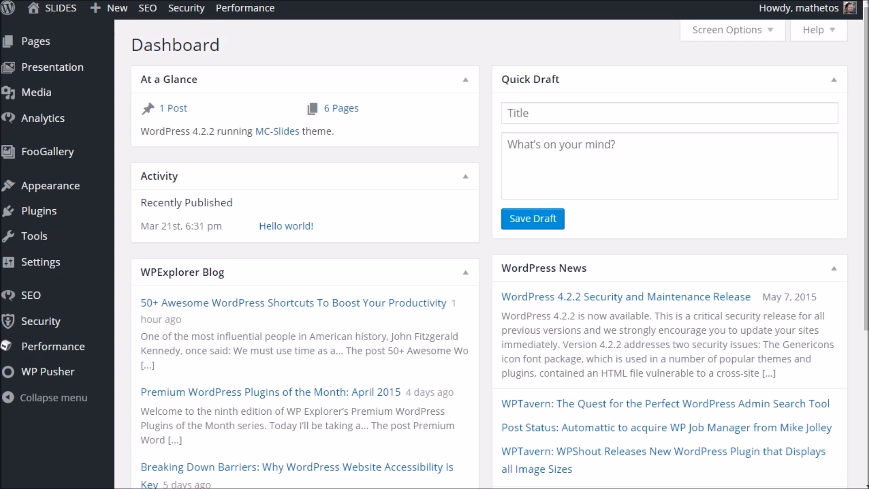
{"action": "mouse_move", "coordinate": [123, 170]}
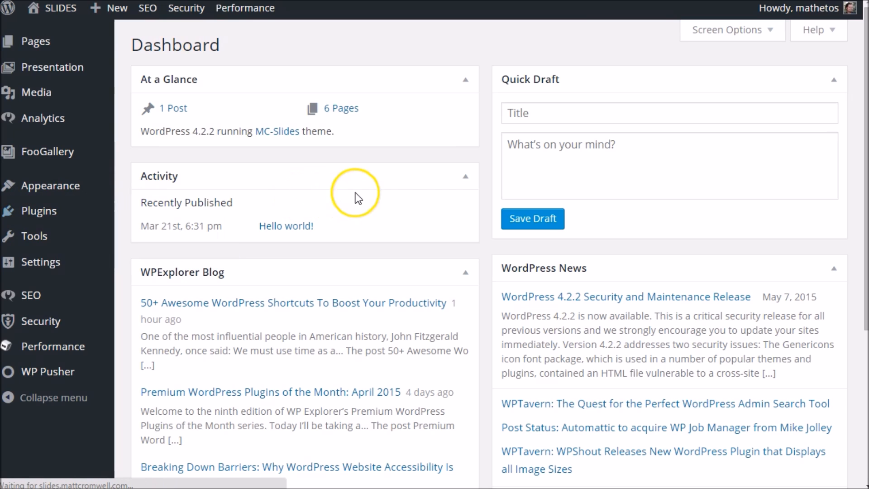
Step: Review the Installed Plugins list down to WP Rollback, noting the Rollback links
{"action": "left_click", "coordinate": [39, 210]}
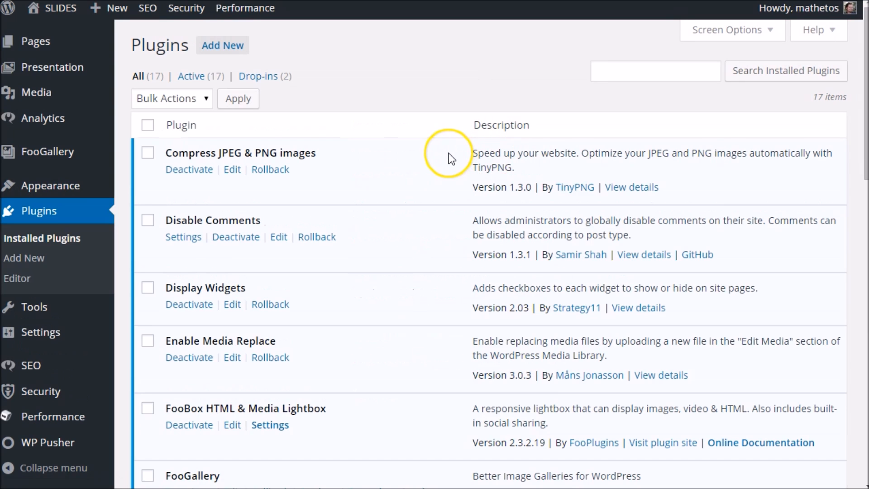
{"action": "mouse_move", "coordinate": [360, 175]}
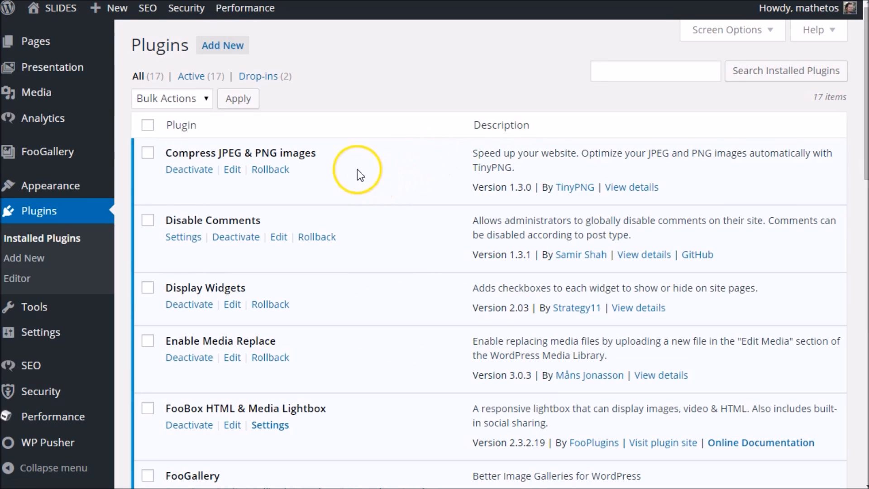
{"action": "mouse_move", "coordinate": [323, 215]}
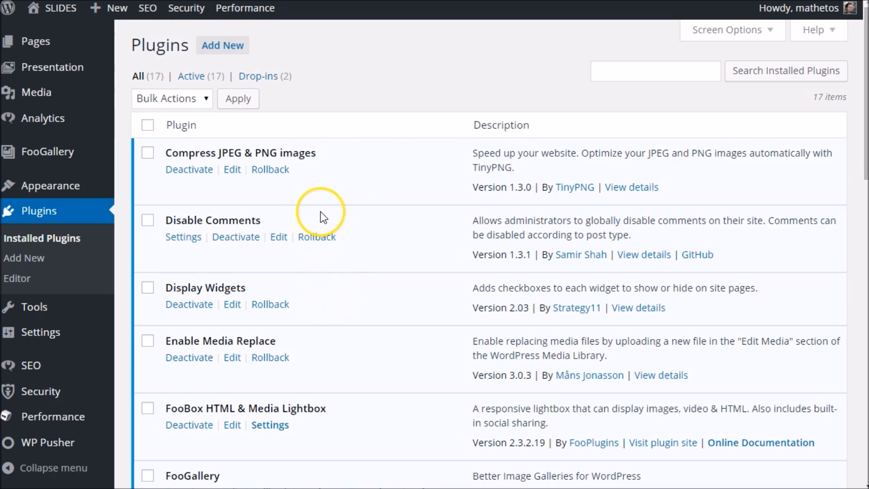
{"action": "mouse_move", "coordinate": [270, 169]}
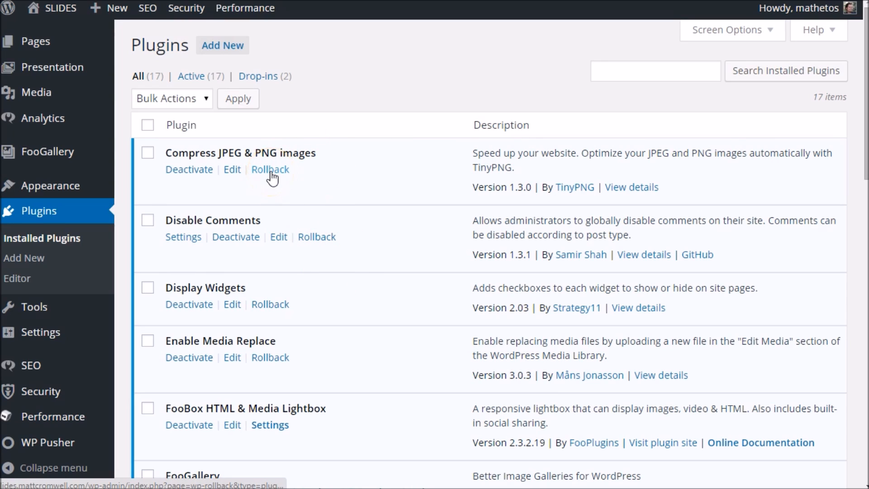
{"action": "mouse_move", "coordinate": [269, 168]}
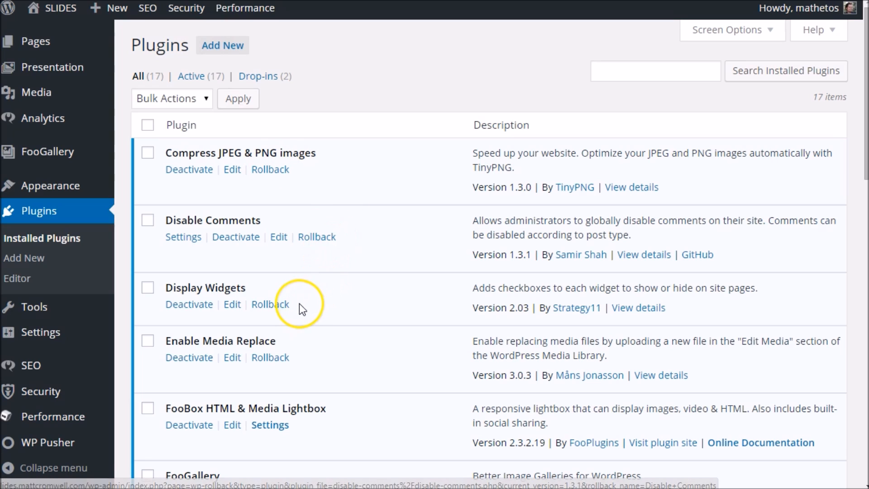
{"action": "mouse_move", "coordinate": [340, 352]}
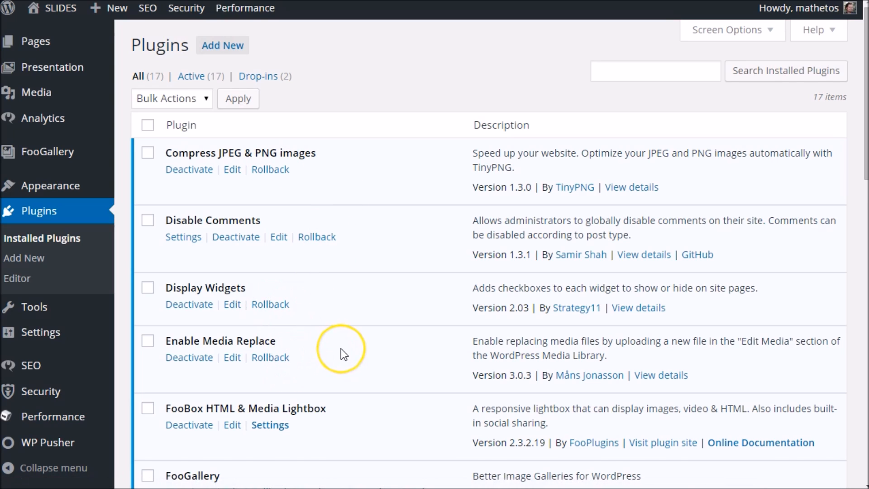
{"action": "scroll", "scroll_direction": "down", "scroll_amount": 3}
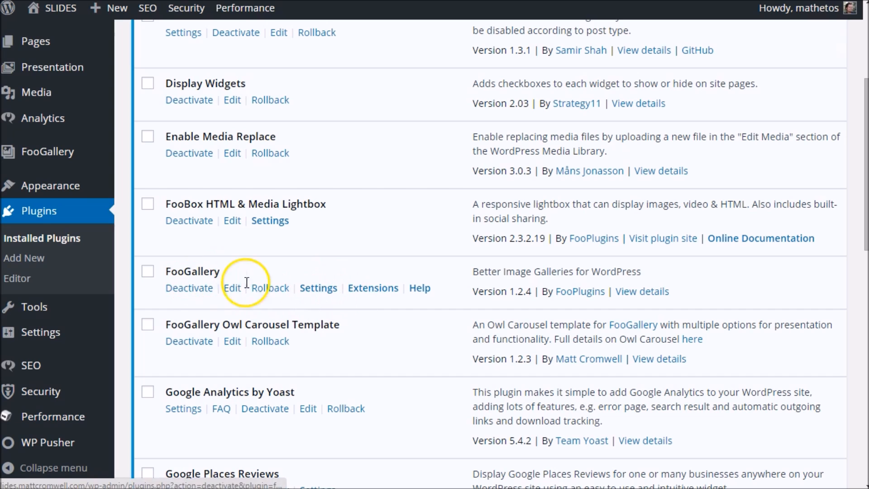
{"action": "scroll", "scroll_direction": "down", "scroll_amount": 3}
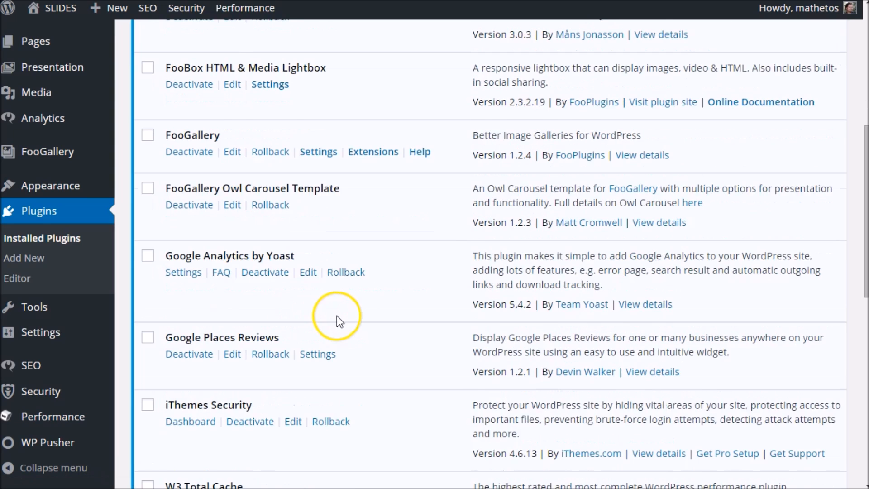
{"action": "scroll", "scroll_direction": "down", "scroll_amount": 3}
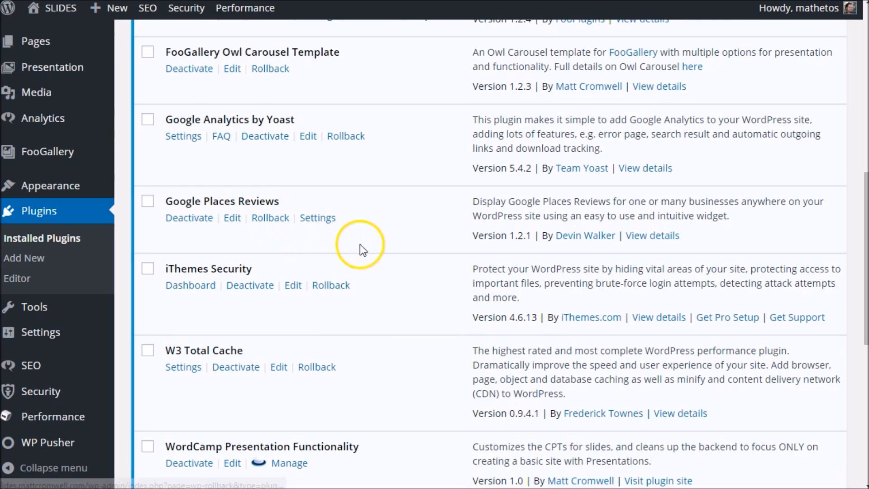
{"action": "mouse_move", "coordinate": [377, 257]}
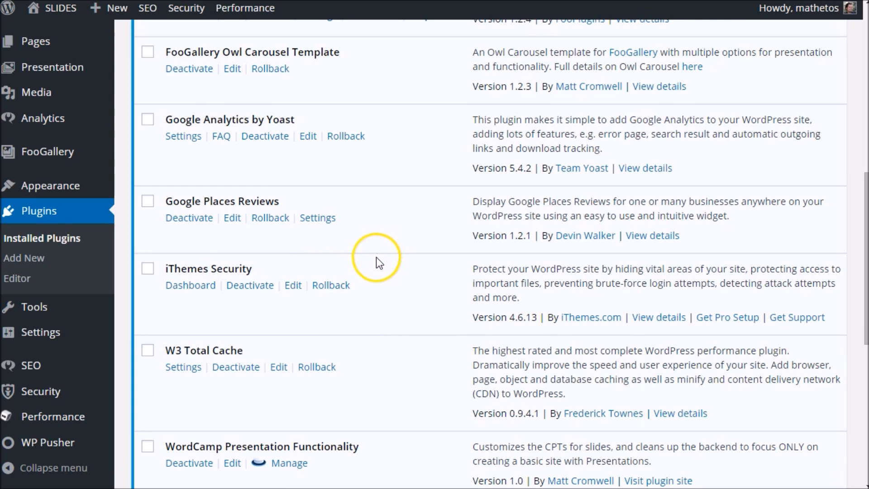
{"action": "scroll", "scroll_direction": "down", "scroll_amount": 3}
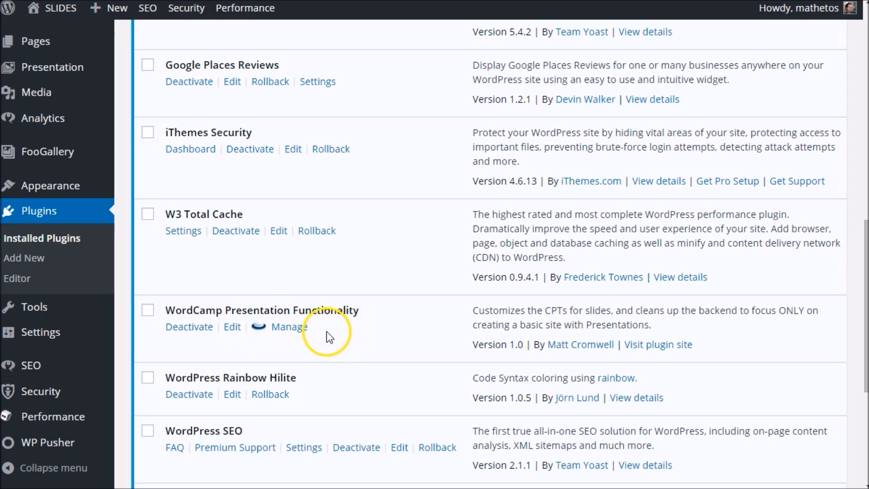
{"action": "scroll", "scroll_direction": "down", "scroll_amount": 3}
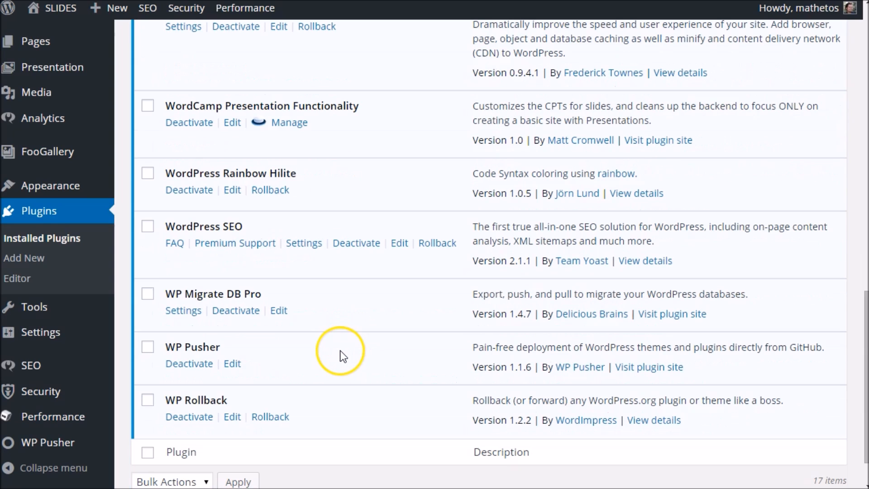
{"action": "mouse_move", "coordinate": [285, 304]}
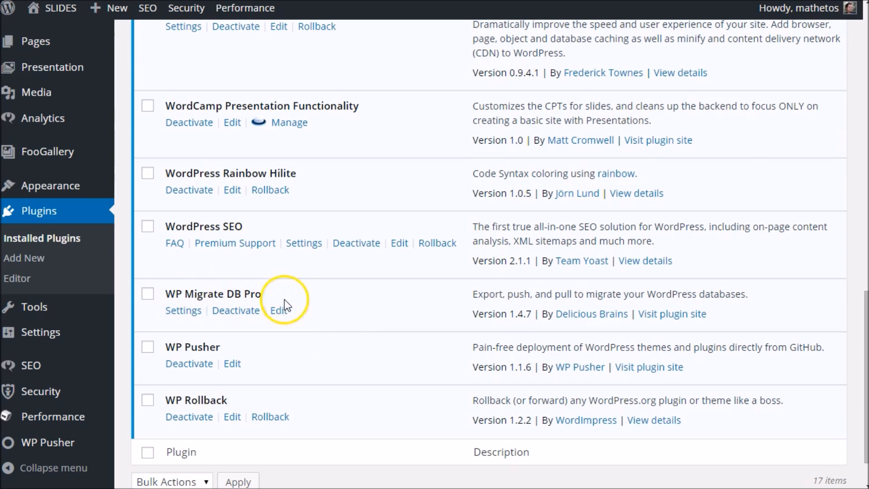
{"action": "mouse_move", "coordinate": [339, 324]}
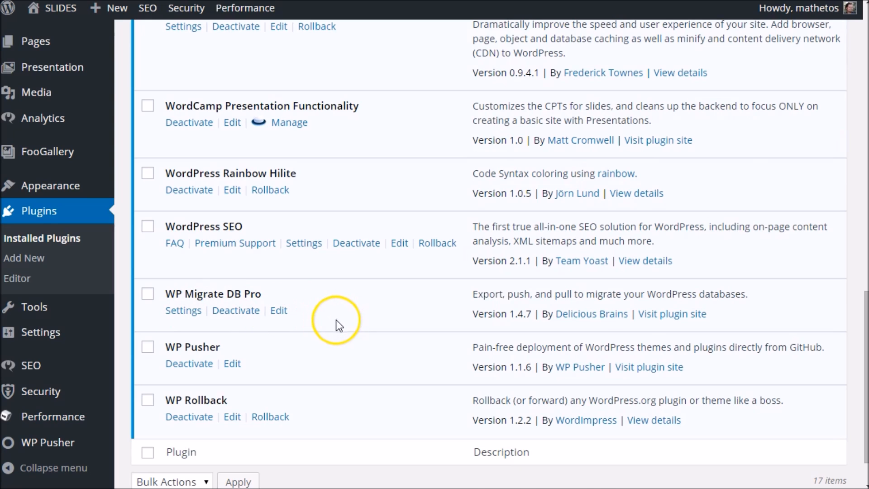
{"action": "scroll", "scroll_direction": "up", "scroll_amount": 3}
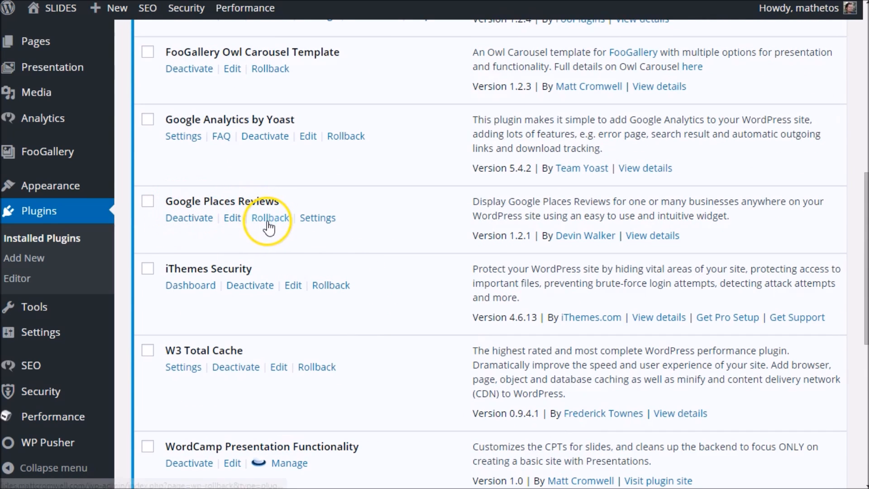
Step: Open Google Places Reviews' rollback page and choose version 1.0.0
{"action": "left_click", "coordinate": [271, 217]}
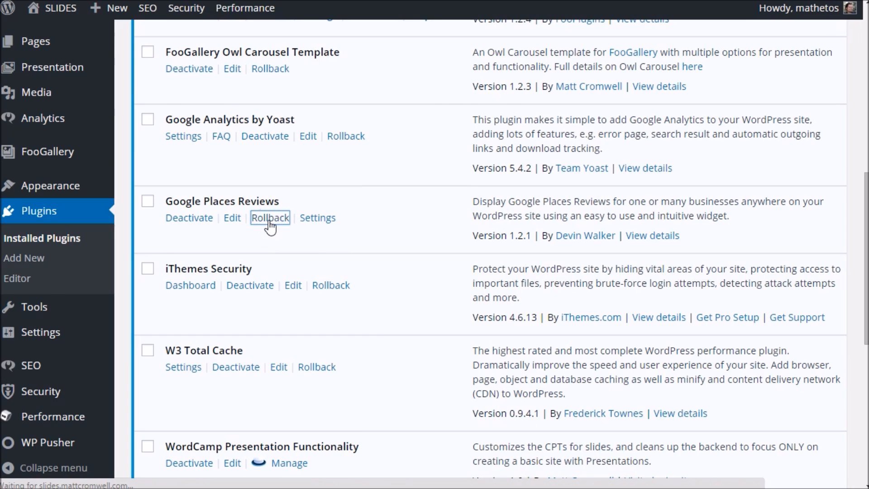
{"action": "left_click", "coordinate": [270, 217]}
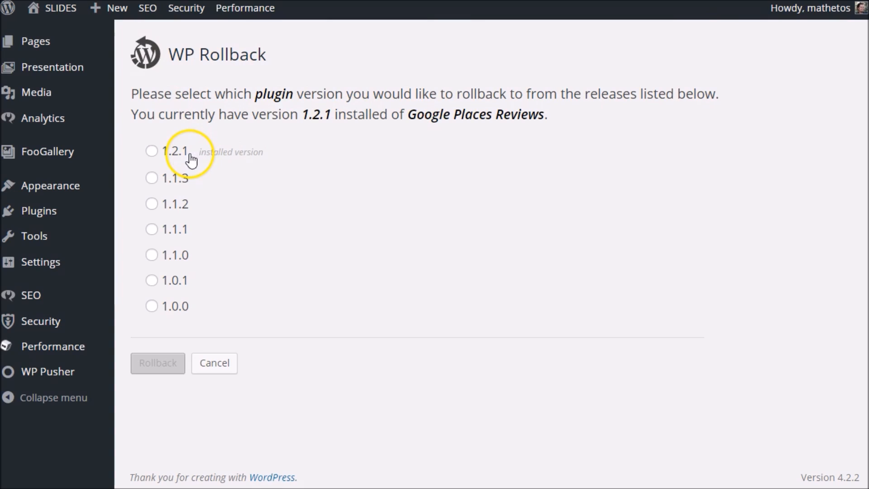
{"action": "mouse_move", "coordinate": [216, 162]}
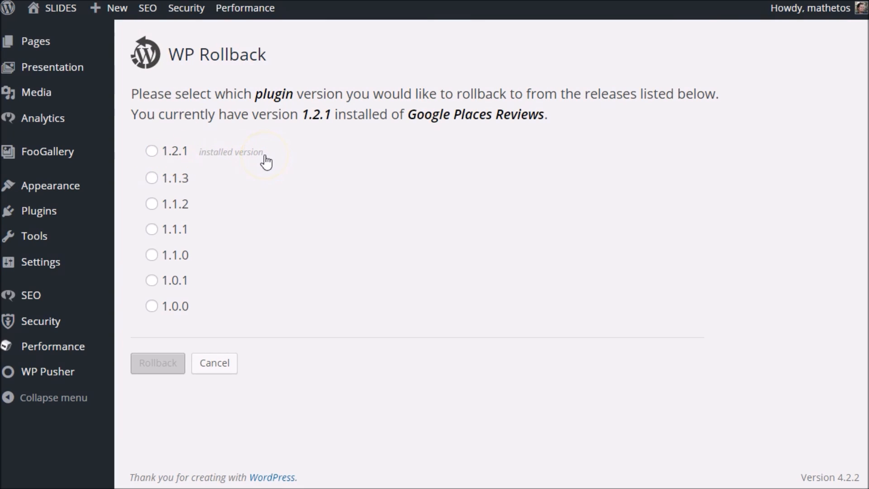
{"action": "left_click", "coordinate": [151, 306]}
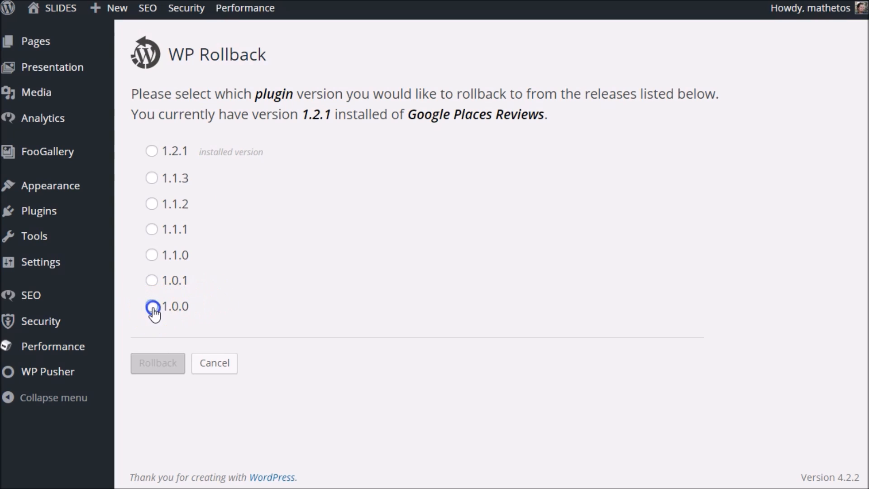
{"action": "left_click", "coordinate": [151, 306]}
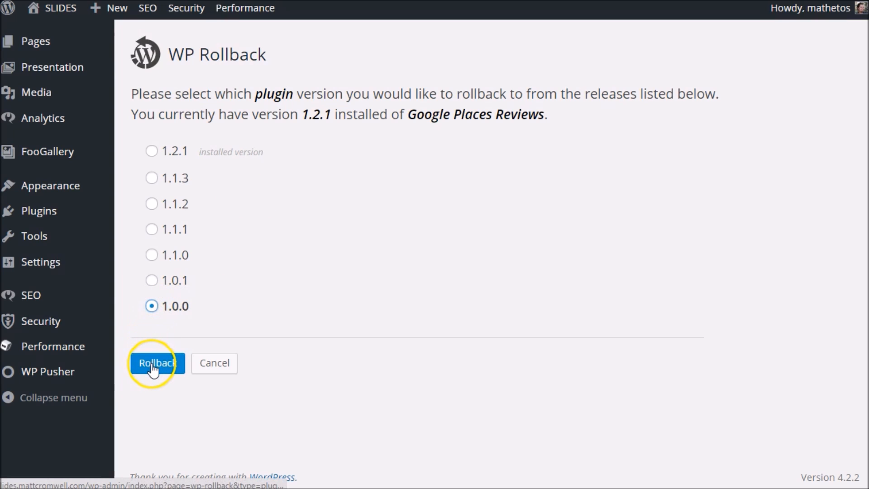
Step: Request and confirm the Google Places Reviews rollback from 1.2.1 to 1.0.0
{"action": "left_click", "coordinate": [157, 362]}
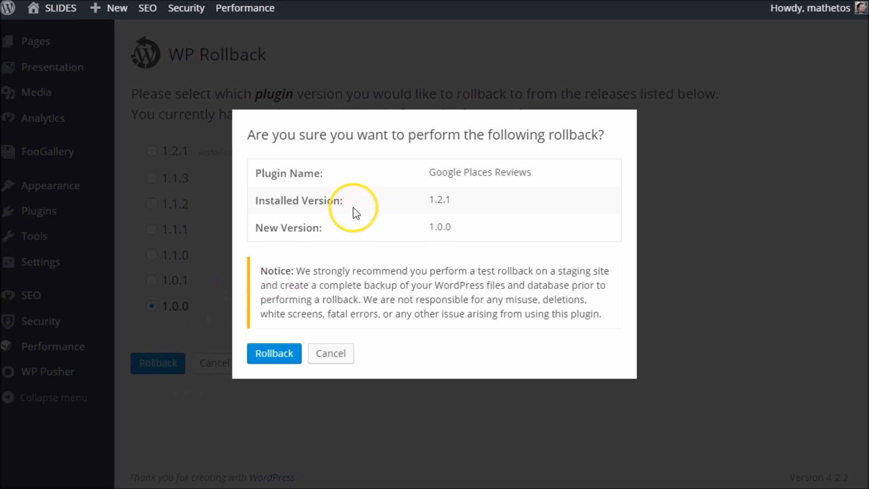
{"action": "mouse_move", "coordinate": [320, 182]}
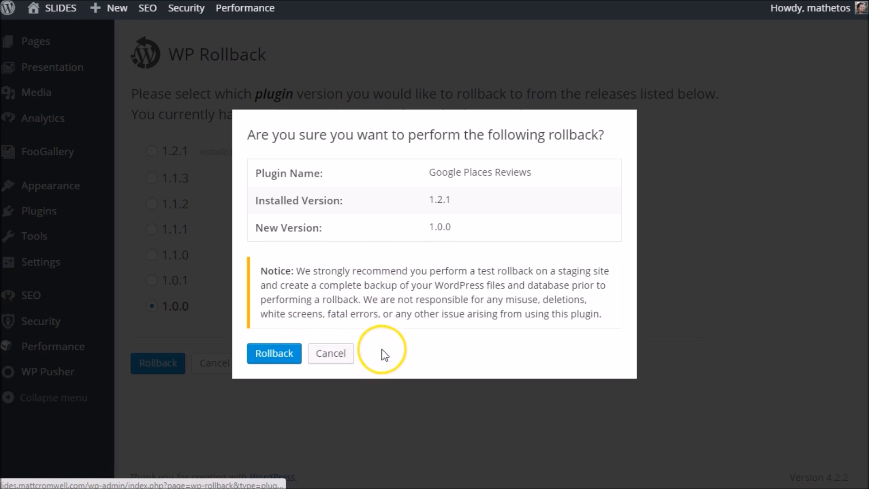
{"action": "mouse_move", "coordinate": [323, 336]}
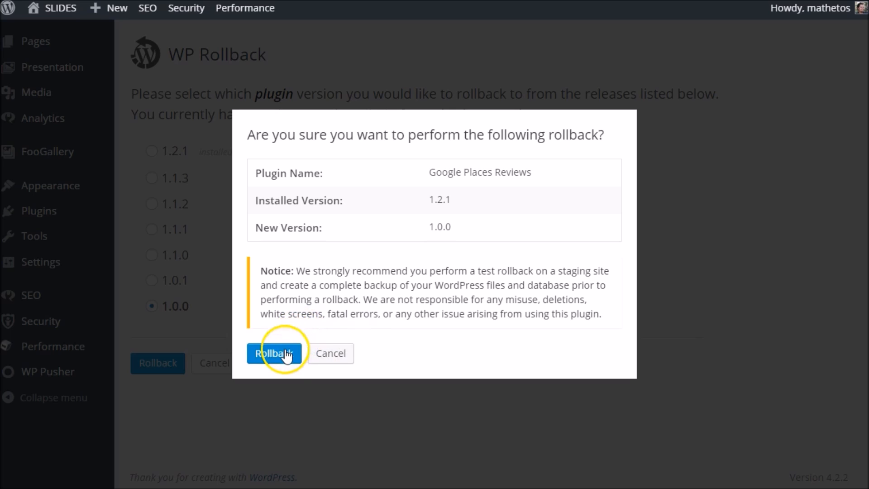
{"action": "left_click", "coordinate": [274, 353]}
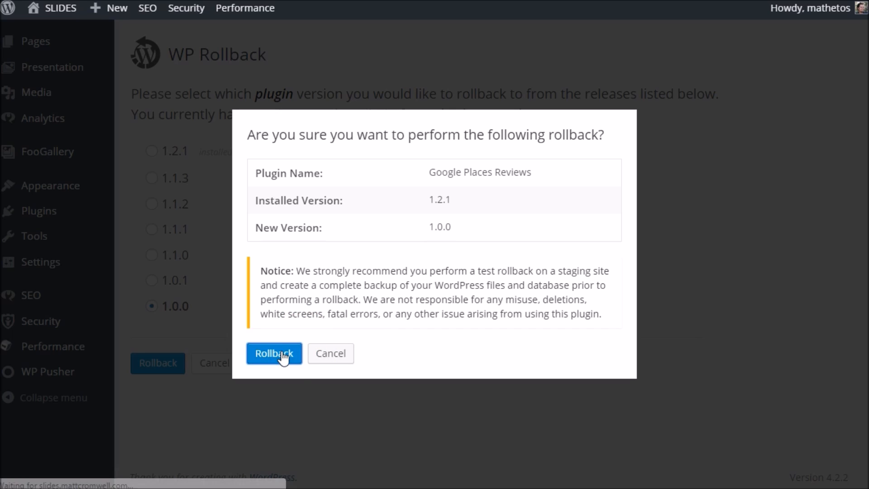
Step: Let Google Places Reviews 1.0.0 install and highlight the old-version removal message
{"action": "left_click", "coordinate": [274, 353]}
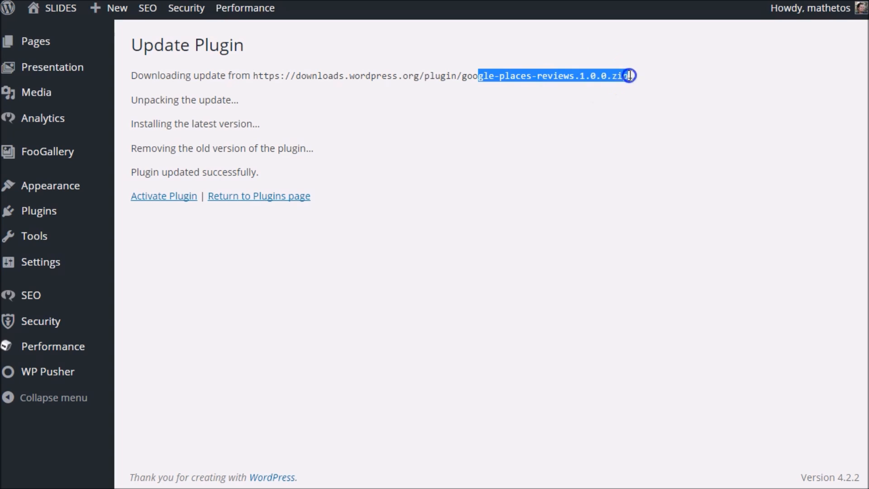
{"action": "mouse_move", "coordinate": [165, 126]}
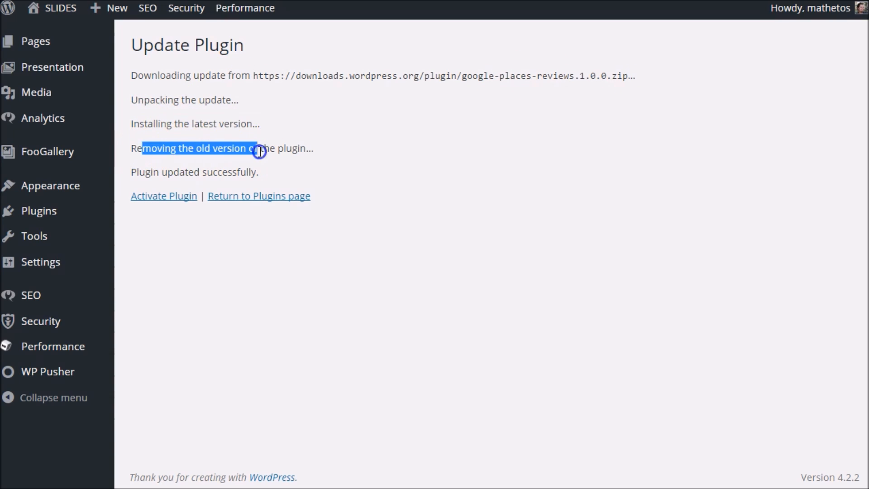
{"action": "left_click_drag", "start_coordinate": [257, 148], "coordinate": [220, 172]}
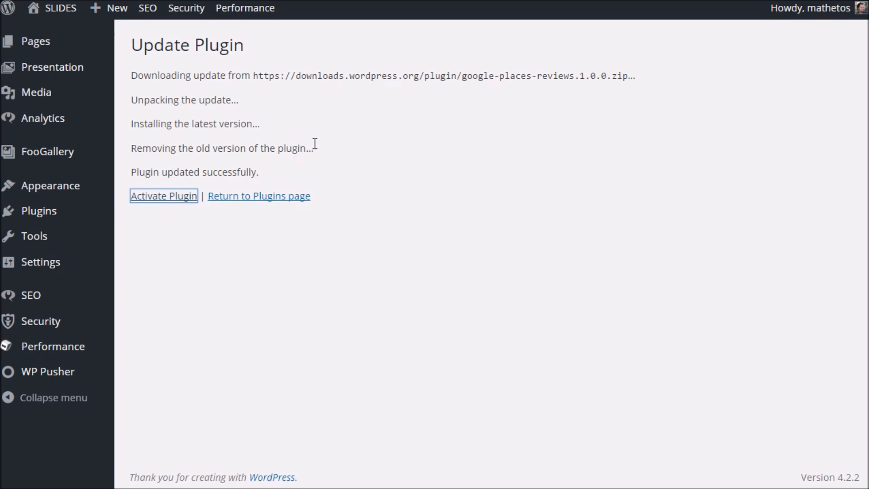
{"action": "left_click", "coordinate": [163, 196]}
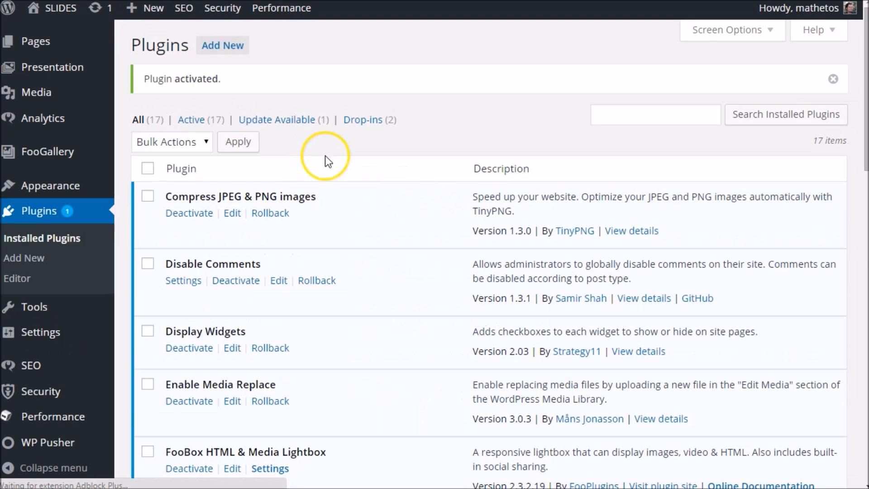
{"action": "scroll", "scroll_direction": "down", "scroll_amount": 3}
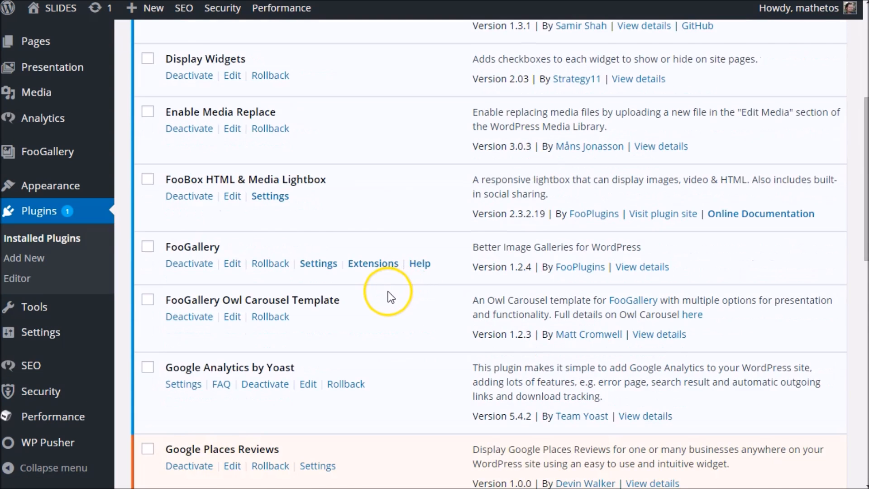
{"action": "scroll", "scroll_direction": "down", "scroll_amount": 3}
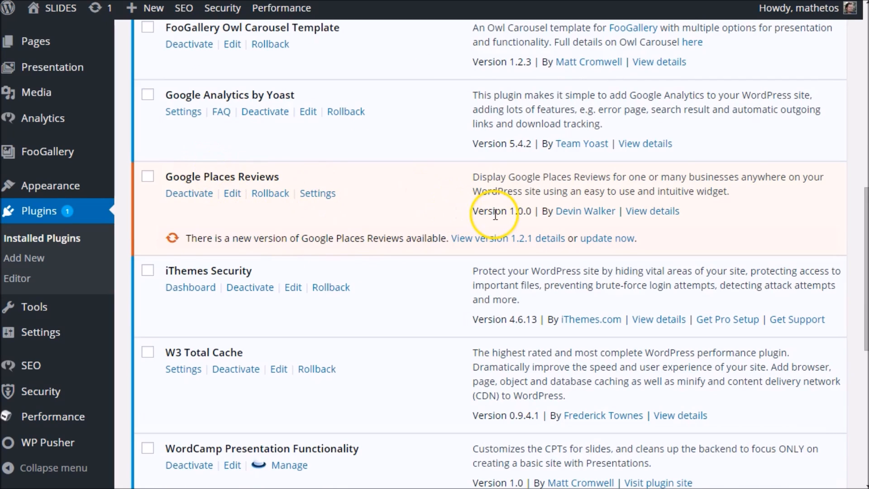
{"action": "mouse_move", "coordinate": [507, 211]}
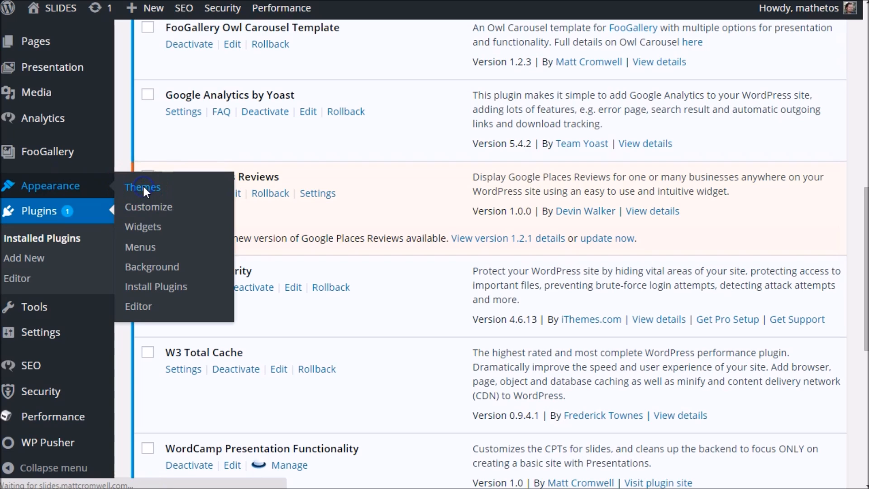
Step: Open Twenty Fifteen's Theme Details and start its WP Rollback
{"action": "left_click", "coordinate": [143, 187]}
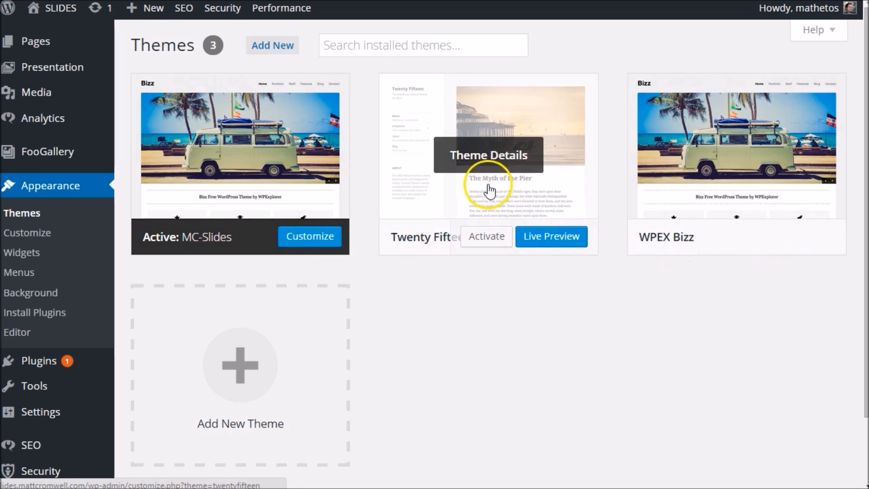
{"action": "left_click", "coordinate": [488, 152]}
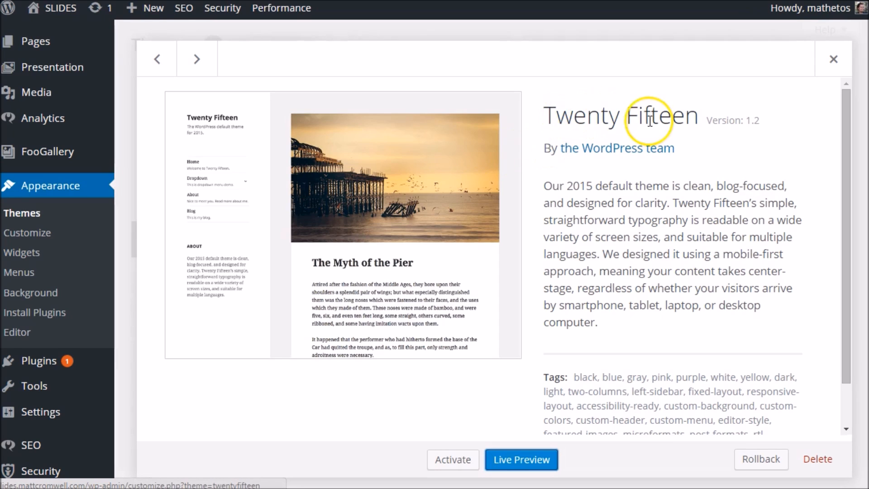
{"action": "scroll", "scroll_direction": "down", "scroll_amount": 3}
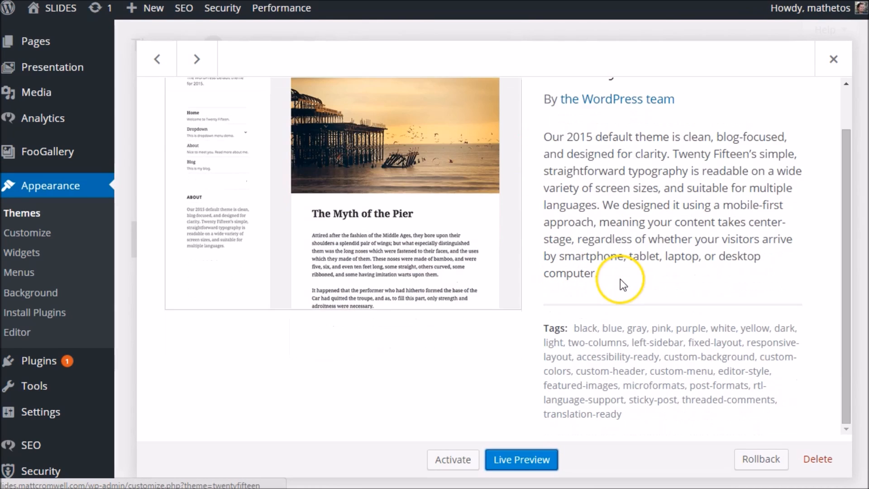
{"action": "mouse_move", "coordinate": [515, 365]}
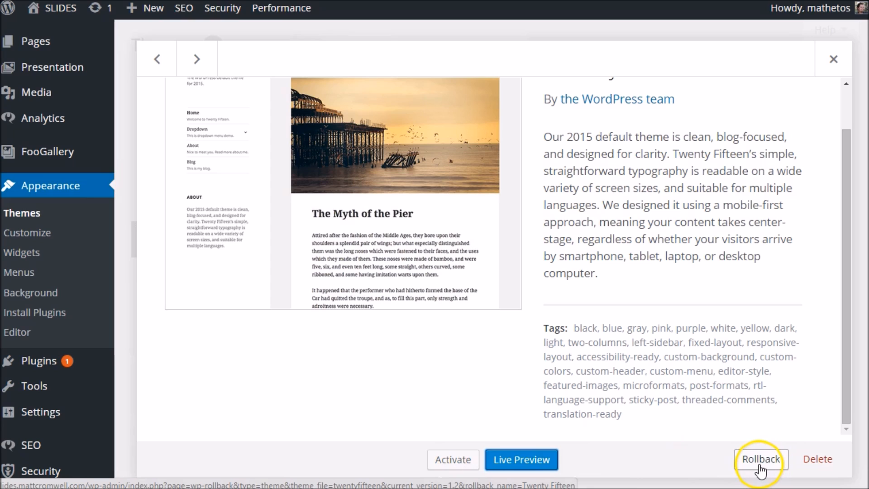
{"action": "left_click", "coordinate": [760, 459]}
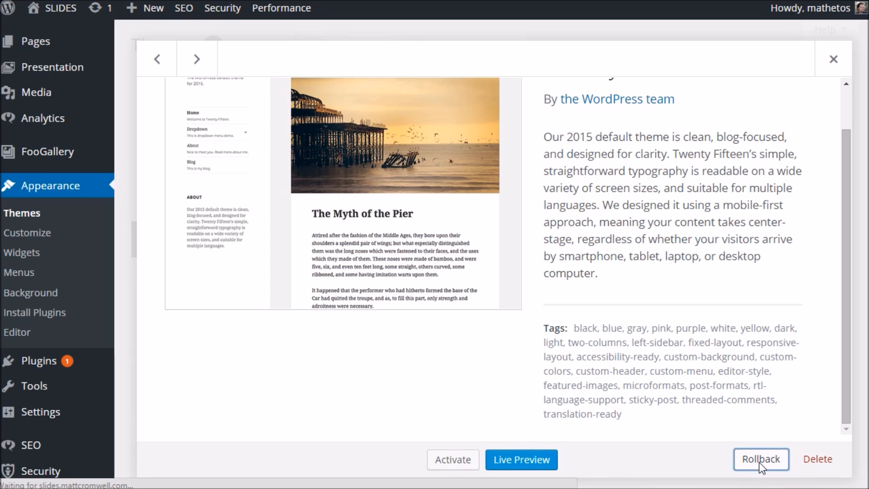
{"action": "left_click", "coordinate": [760, 459]}
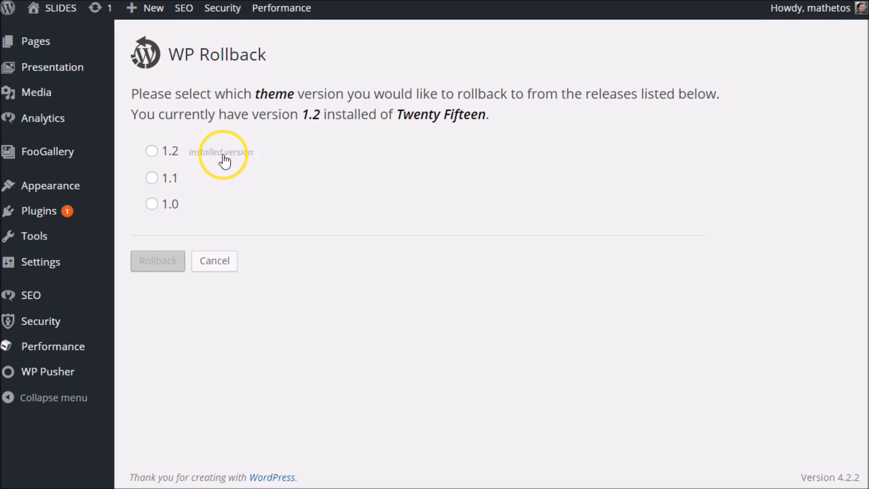
Step: Roll Twenty Fifteen back to version 1.0, confirm, and return to Themes
{"action": "left_click", "coordinate": [152, 204]}
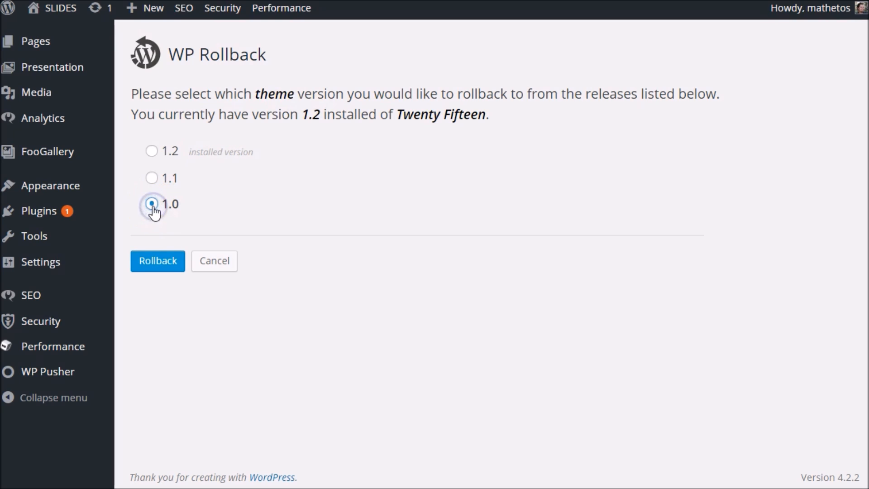
{"action": "left_click", "coordinate": [158, 261]}
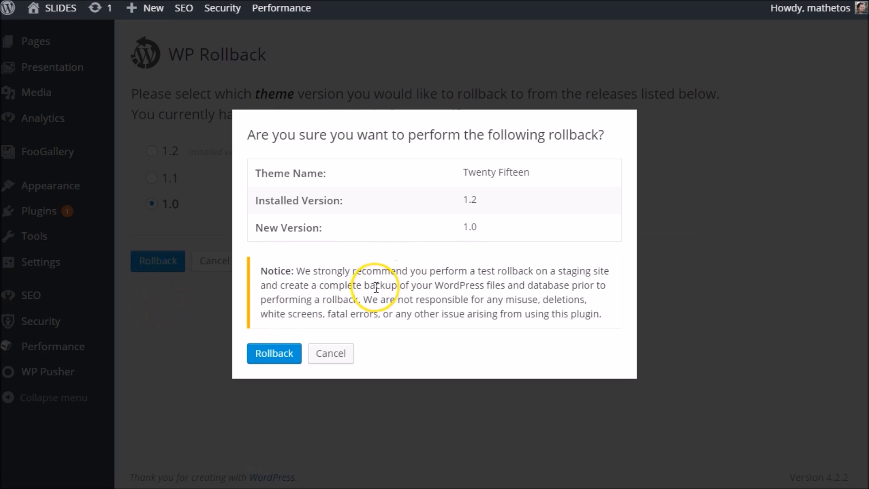
{"action": "left_click", "coordinate": [273, 352]}
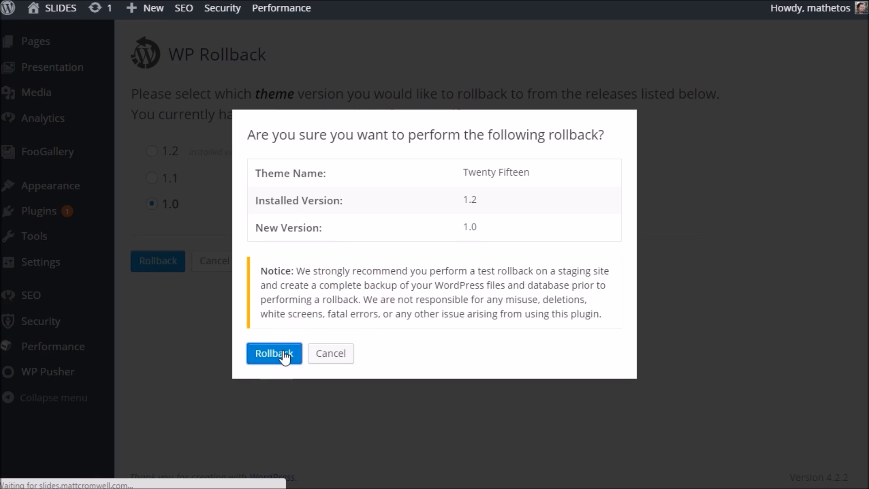
{"action": "left_click", "coordinate": [274, 353]}
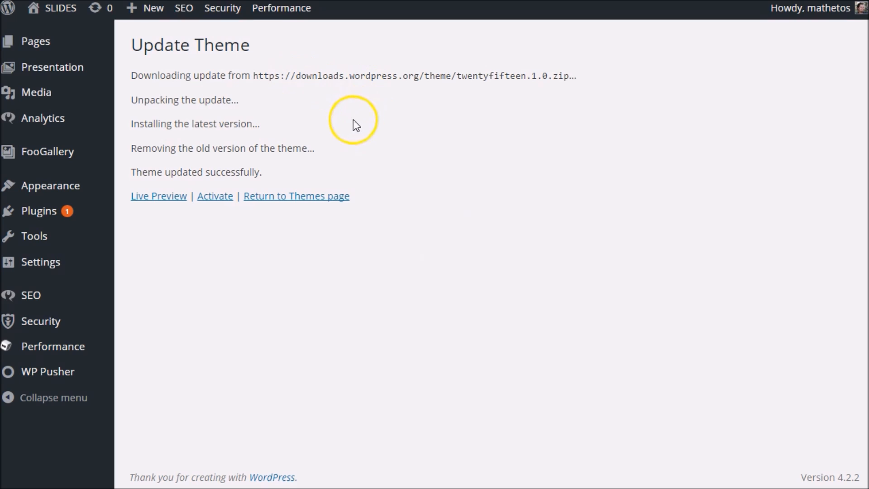
{"action": "left_click", "coordinate": [296, 195]}
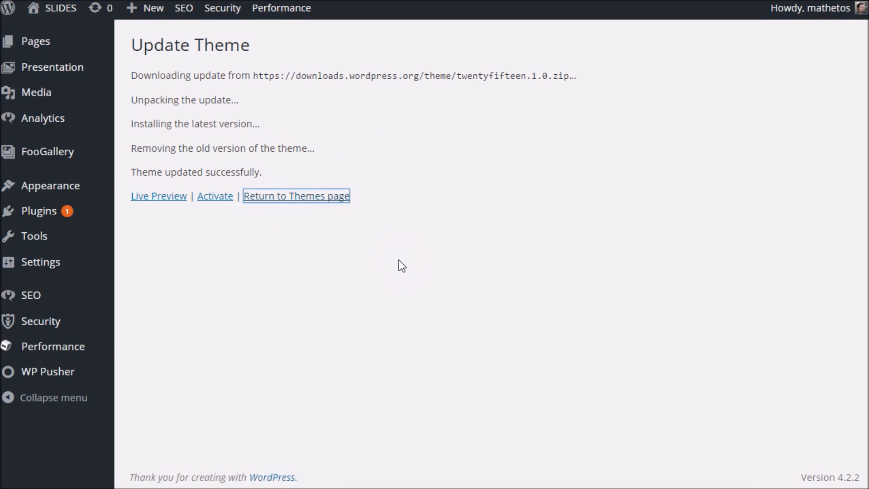
Step: Reopen Twenty Fifteen's Theme Details at version 1.0 and start another rollback
{"action": "left_click", "coordinate": [296, 196]}
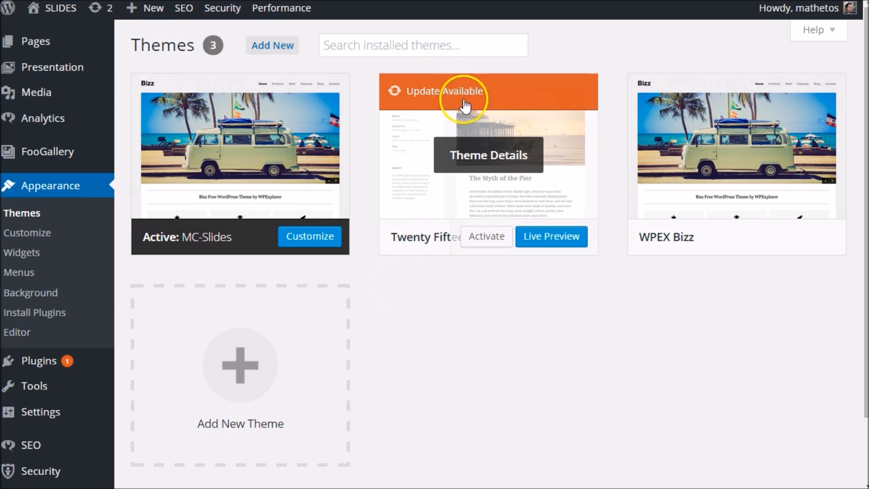
{"action": "mouse_move", "coordinate": [496, 147]}
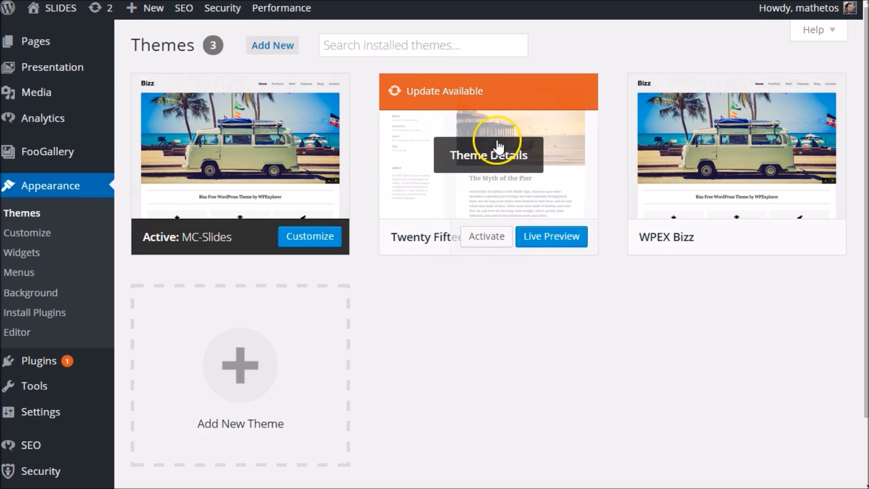
{"action": "left_click", "coordinate": [488, 155]}
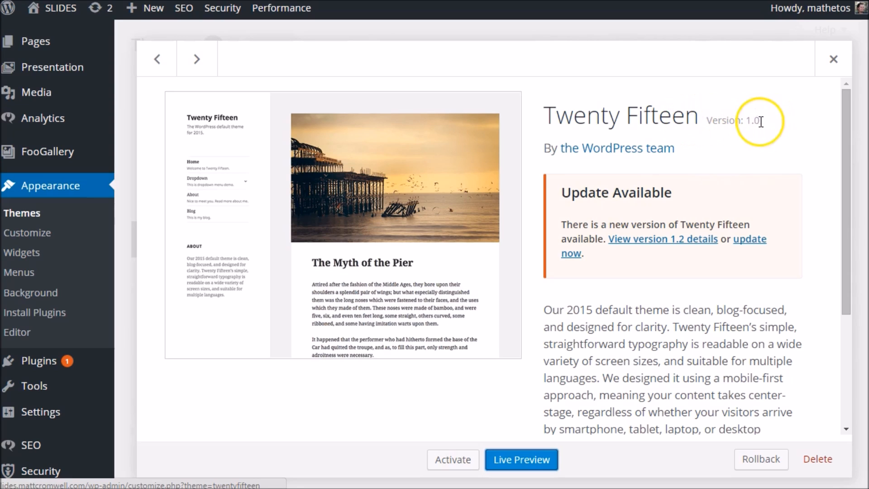
{"action": "mouse_move", "coordinate": [686, 293]}
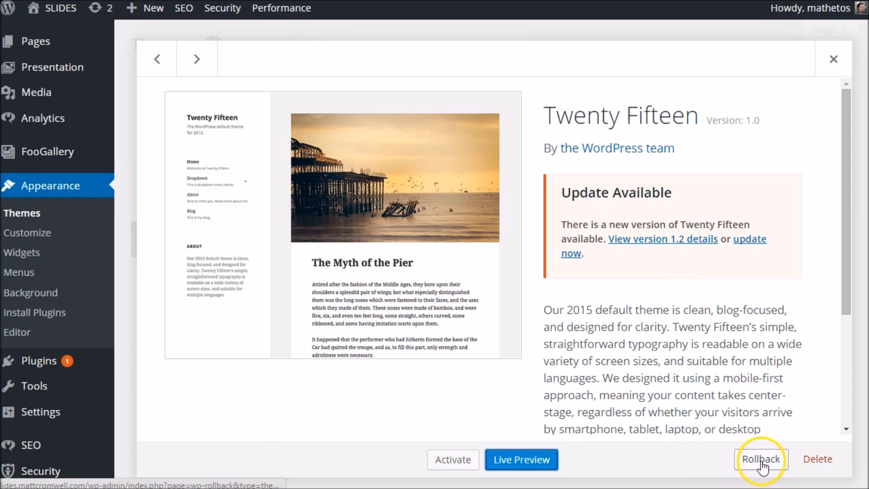
{"action": "left_click", "coordinate": [760, 458]}
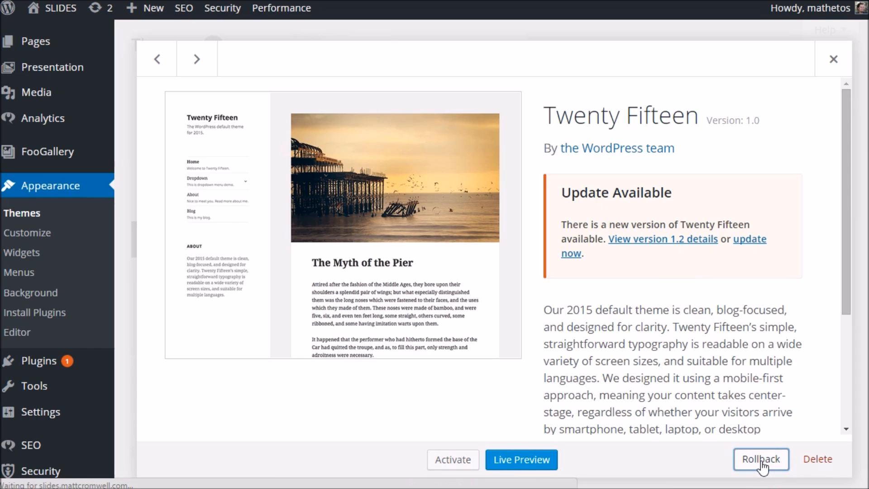
{"action": "left_click", "coordinate": [760, 459]}
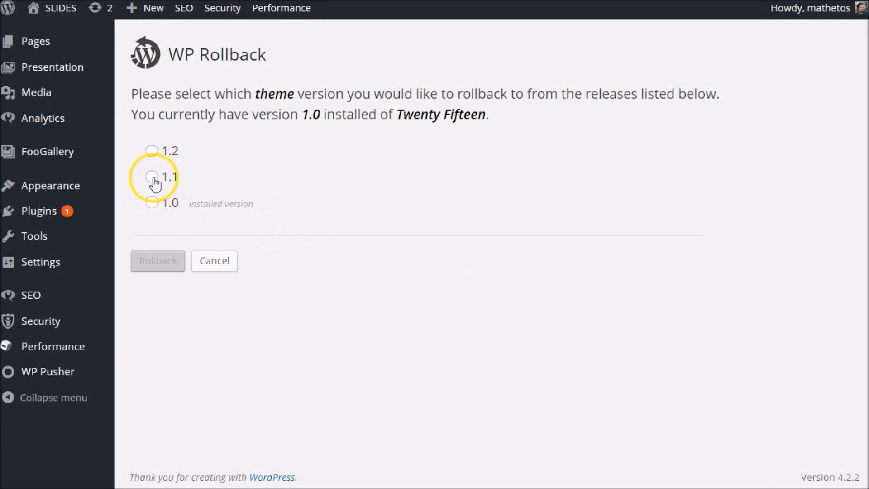
Step: Choose version 1.2 for Twenty Fifteen and confirm the rollback
{"action": "left_click", "coordinate": [152, 176]}
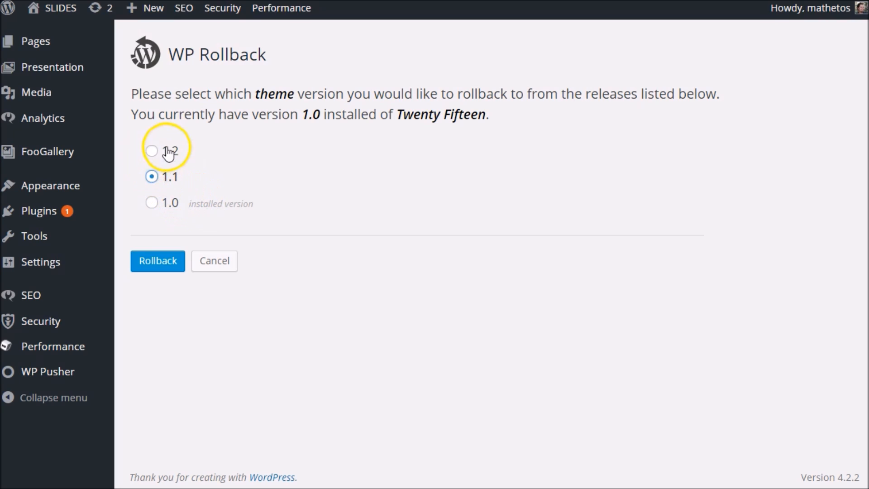
{"action": "left_click", "coordinate": [151, 150]}
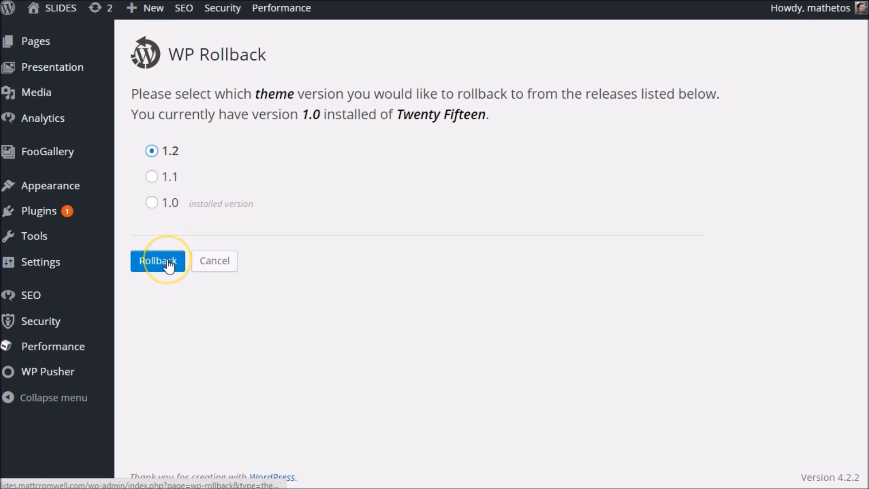
{"action": "left_click", "coordinate": [157, 261]}
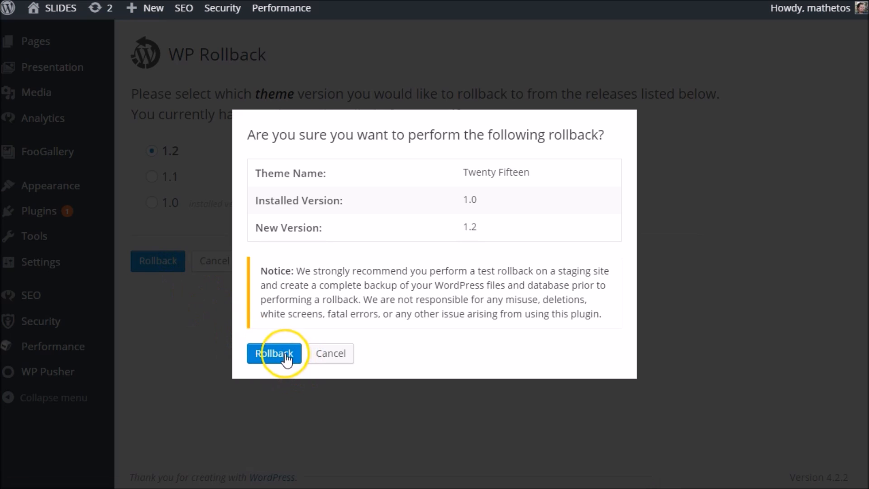
{"action": "left_click", "coordinate": [273, 353]}
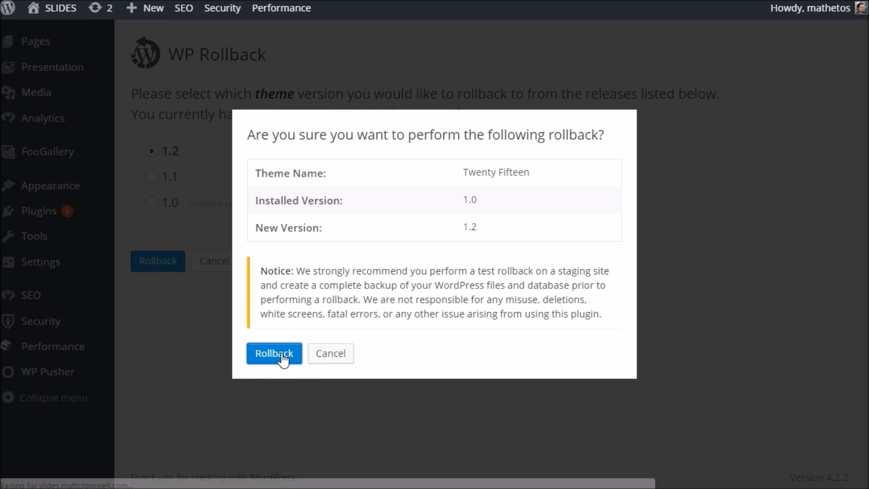
{"action": "left_click", "coordinate": [274, 353]}
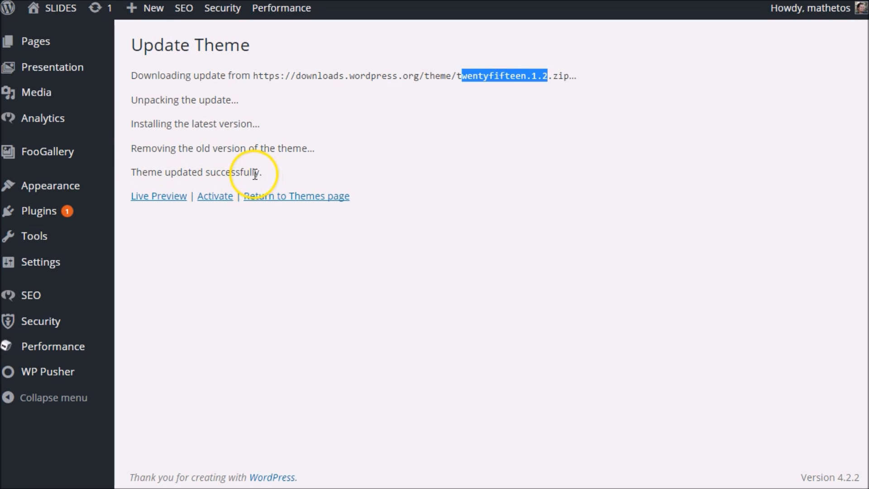
Step: Return to Themes, check Twenty Fifteen shows version 1.2, and close its details
{"action": "left_click", "coordinate": [296, 195]}
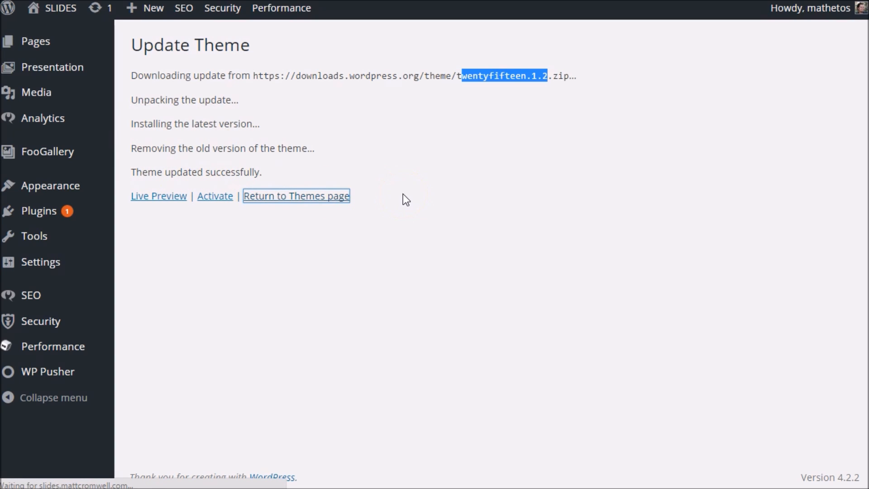
{"action": "left_click", "coordinate": [296, 195]}
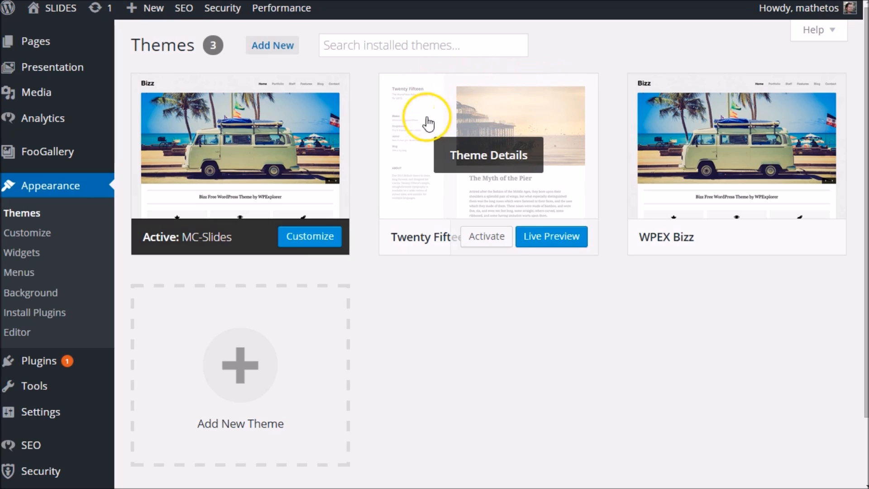
{"action": "left_click", "coordinate": [426, 122]}
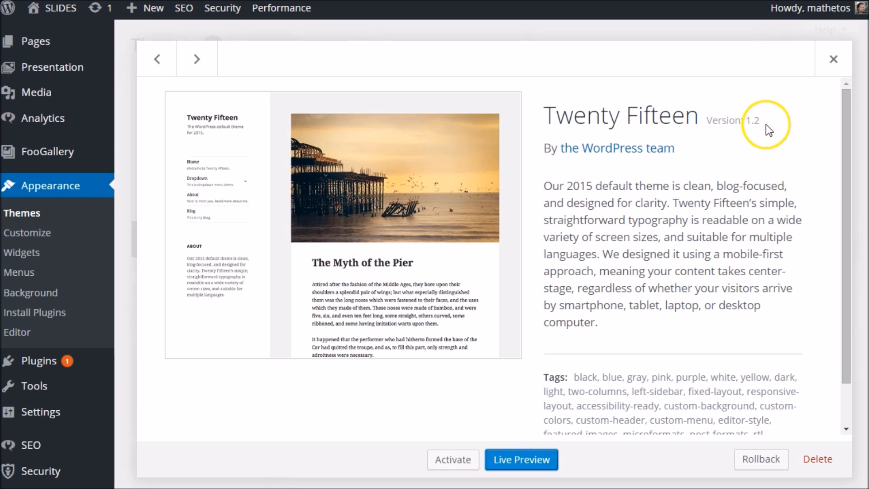
{"action": "mouse_move", "coordinate": [452, 459]}
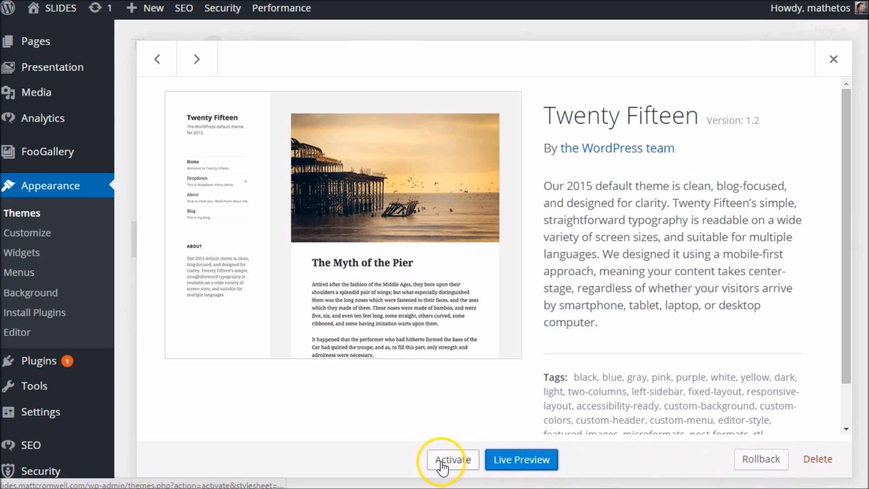
{"action": "left_click", "coordinate": [833, 60]}
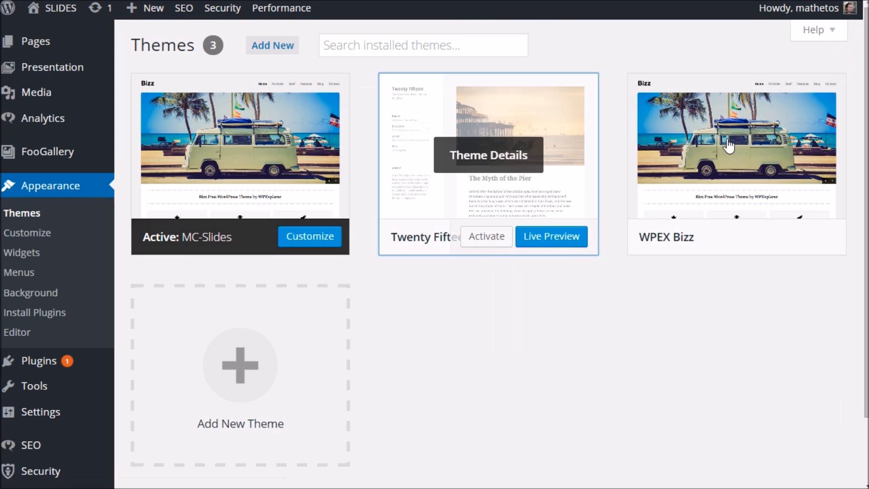